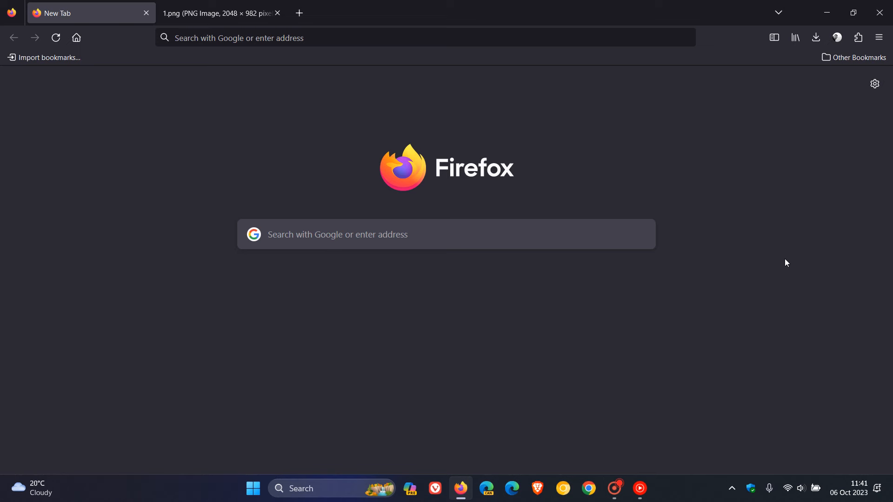
pyautogui.moveTo(776, 292)
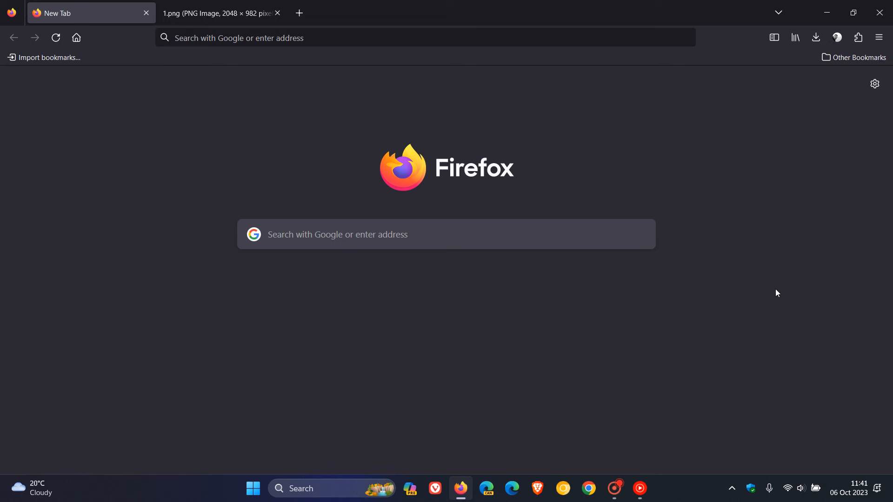
# Open a new private browsing window from the Firefox application menu.
pyautogui.click(879, 38)
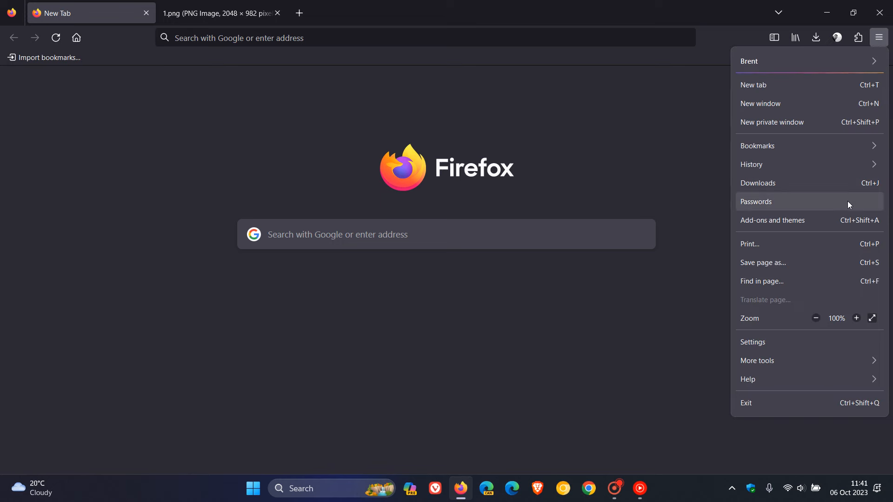
pyautogui.click(772, 121)
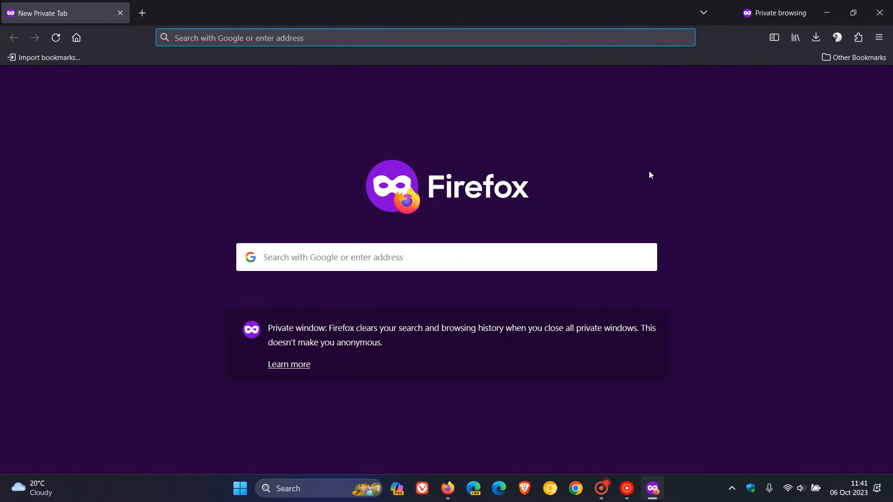
pyautogui.moveTo(667, 168)
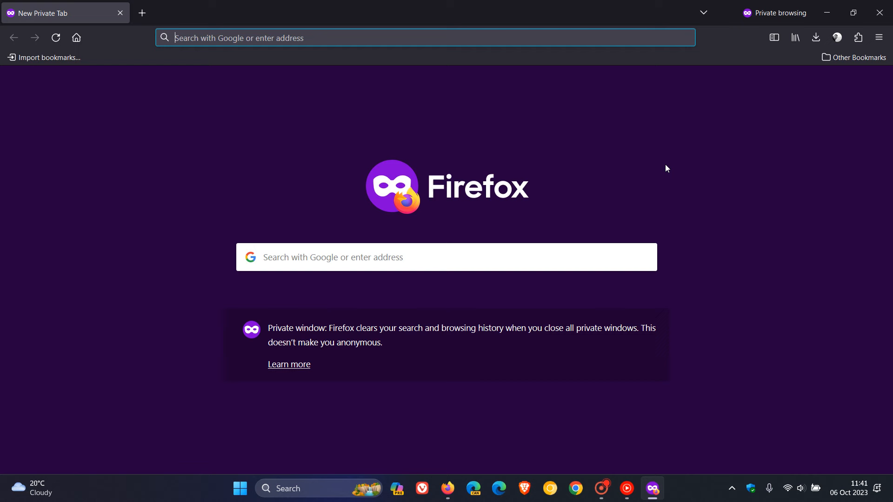
pyautogui.moveTo(664, 145)
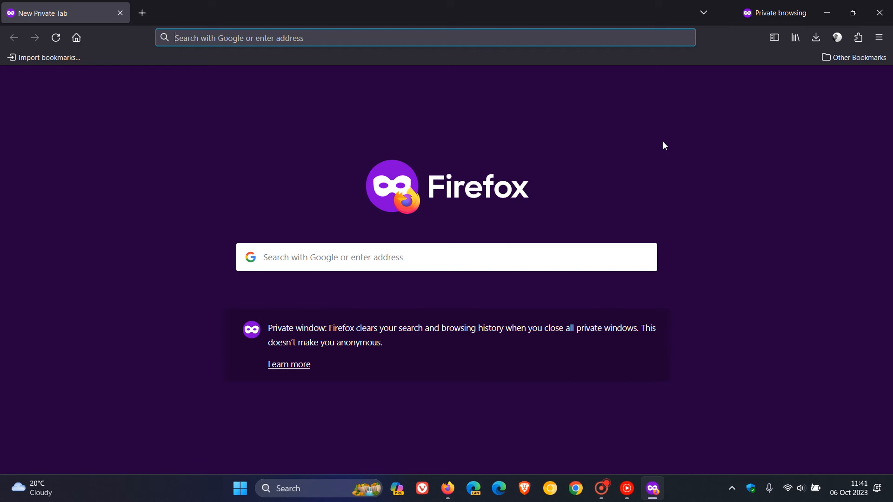
pyautogui.moveTo(767, 198)
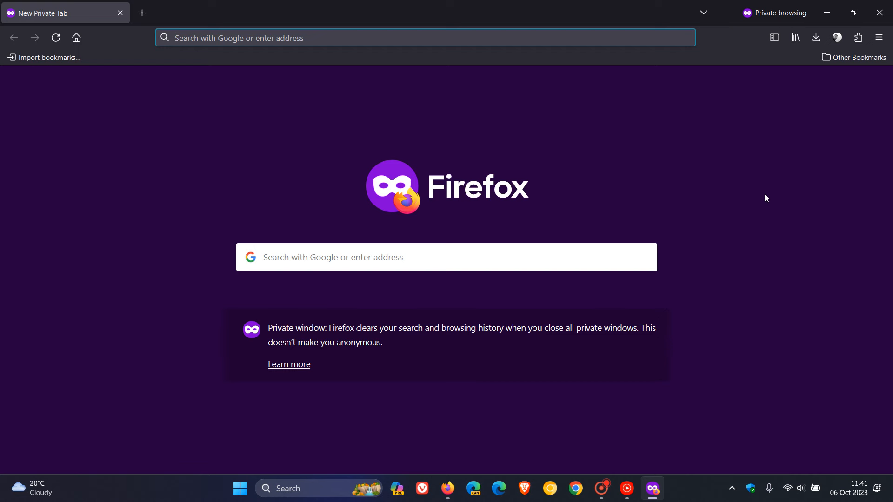
pyautogui.moveTo(452, 349)
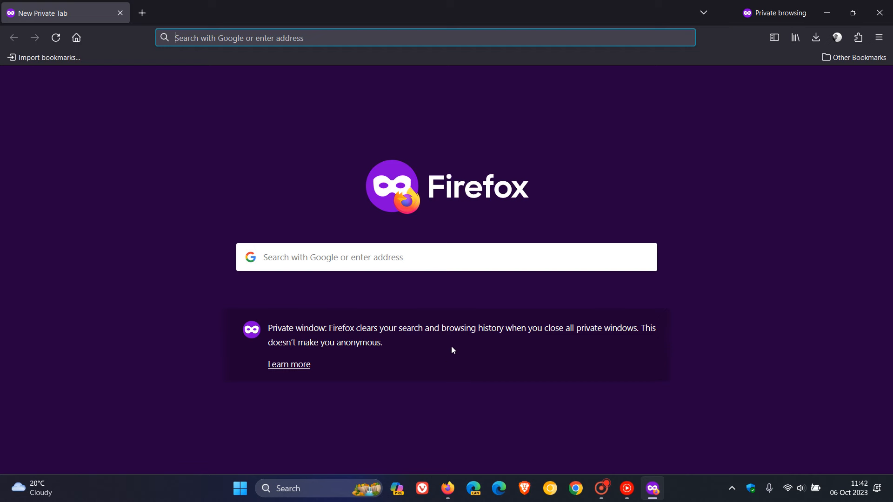
pyautogui.moveTo(439, 359)
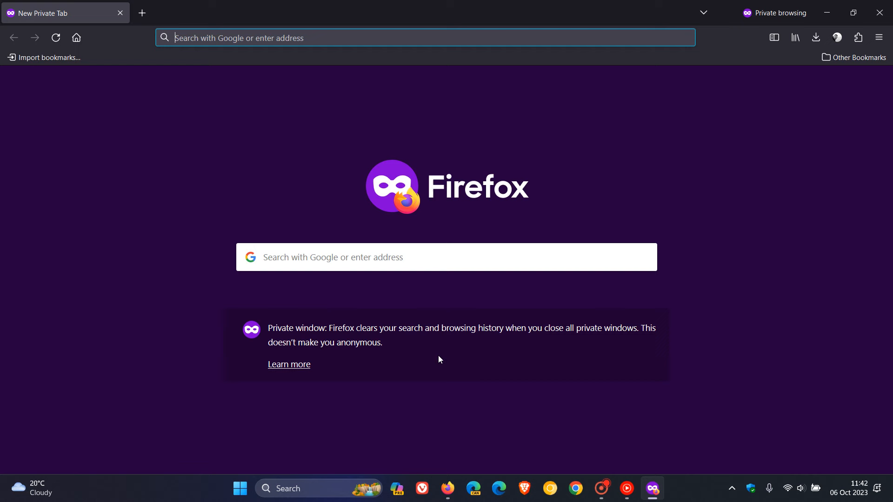
pyautogui.moveTo(530, 357)
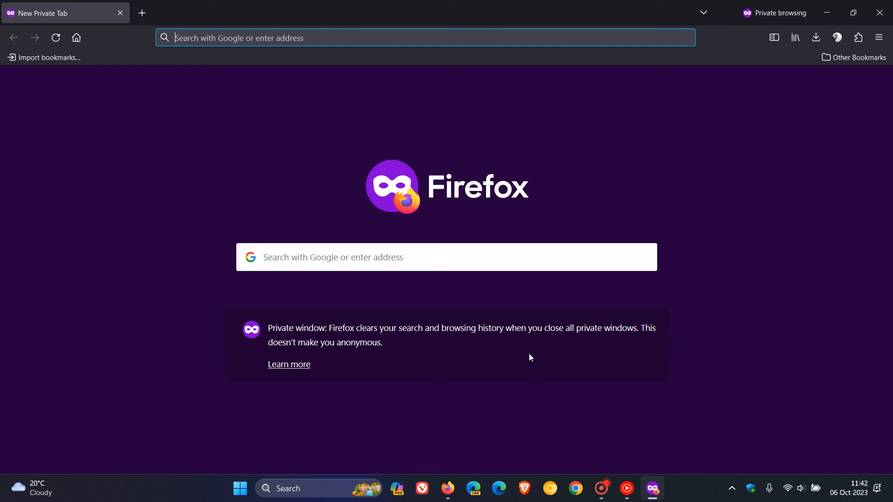
pyautogui.moveTo(640, 362)
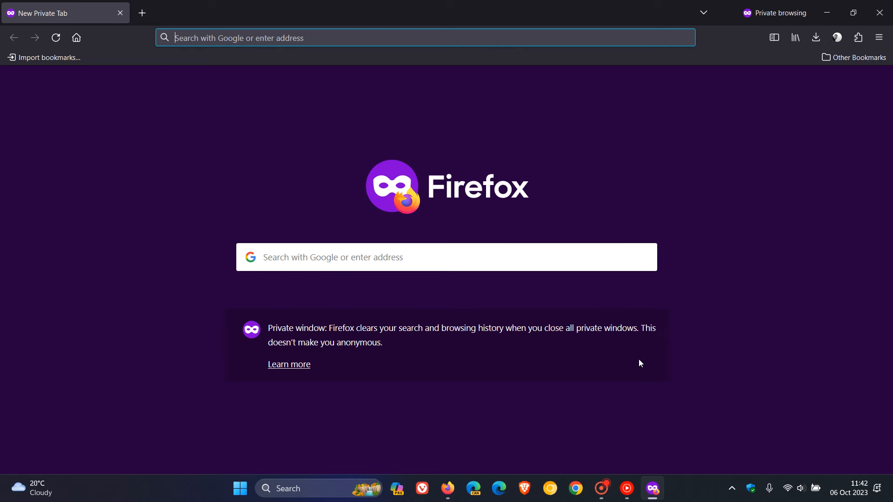
pyautogui.moveTo(696, 205)
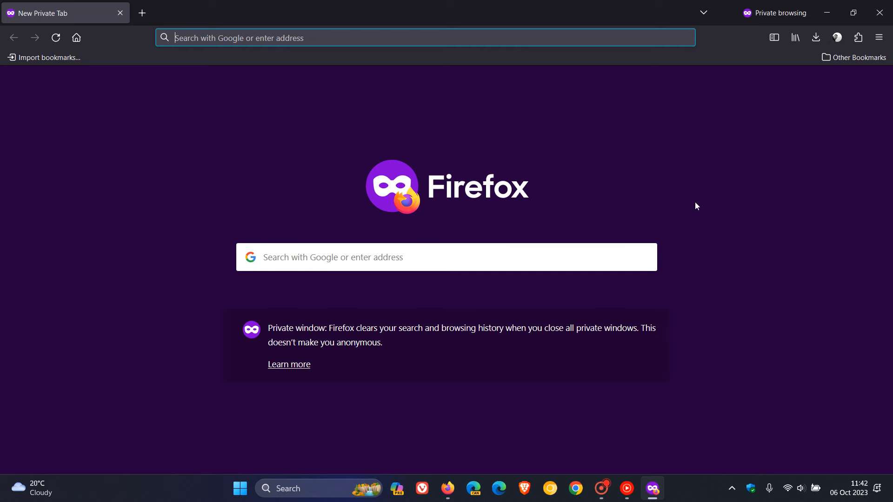
pyautogui.moveTo(703, 222)
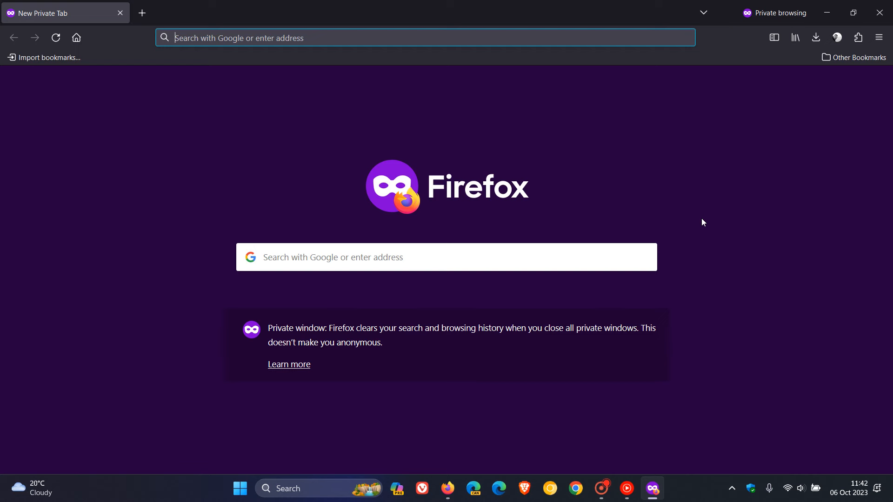
pyautogui.moveTo(682, 166)
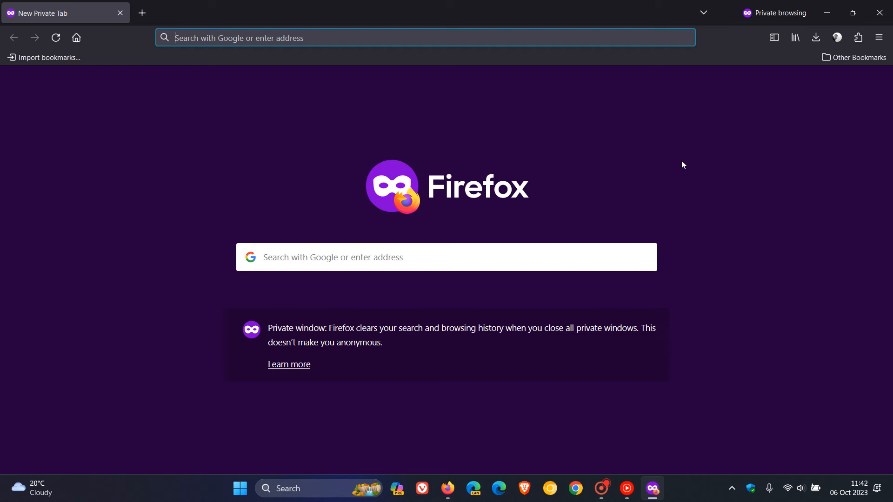
pyautogui.moveTo(669, 182)
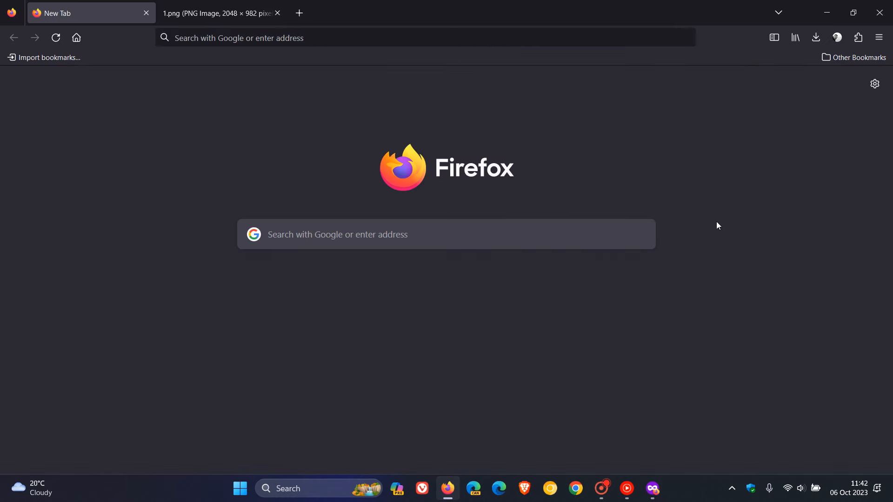
pyautogui.moveTo(349, 162)
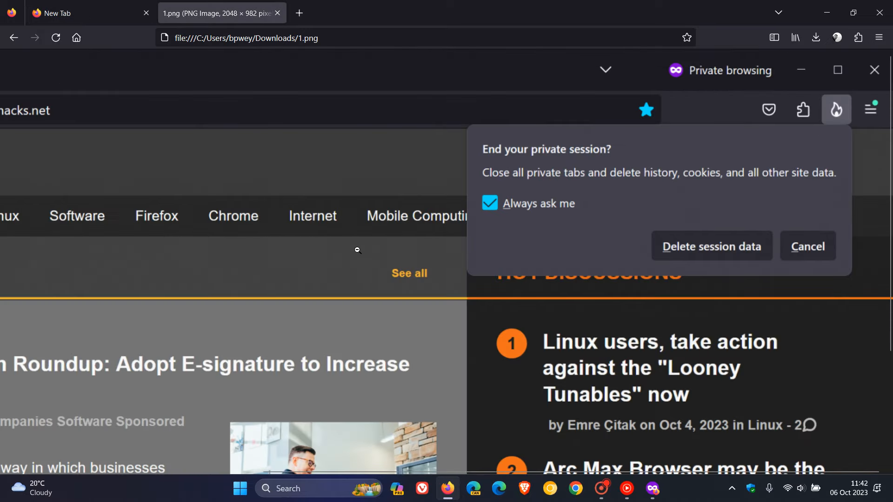
pyautogui.moveTo(779, 257)
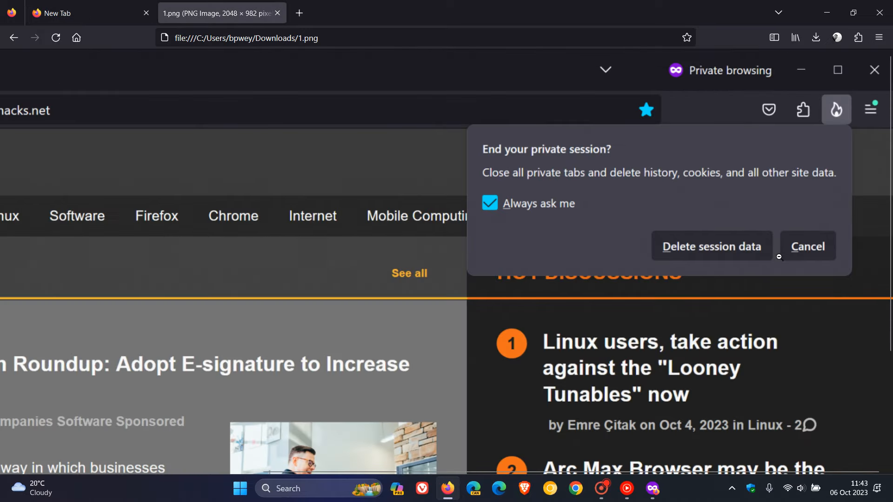
pyautogui.moveTo(751, 193)
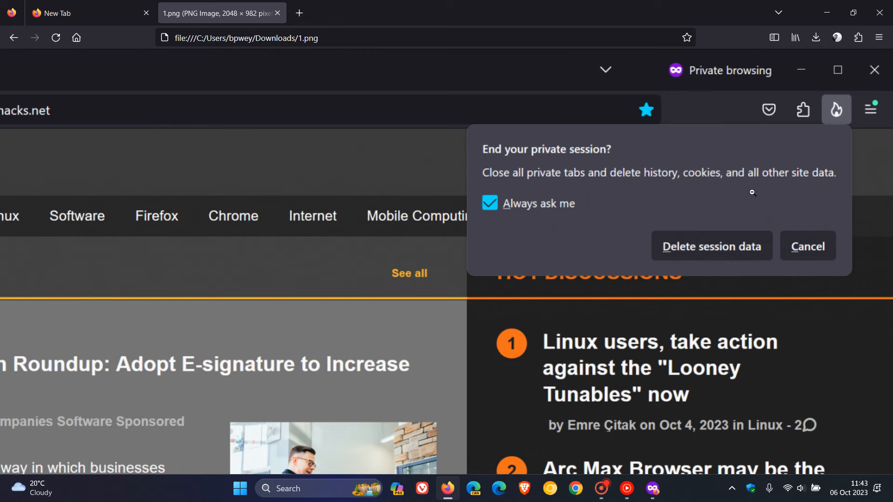
pyautogui.moveTo(846, 122)
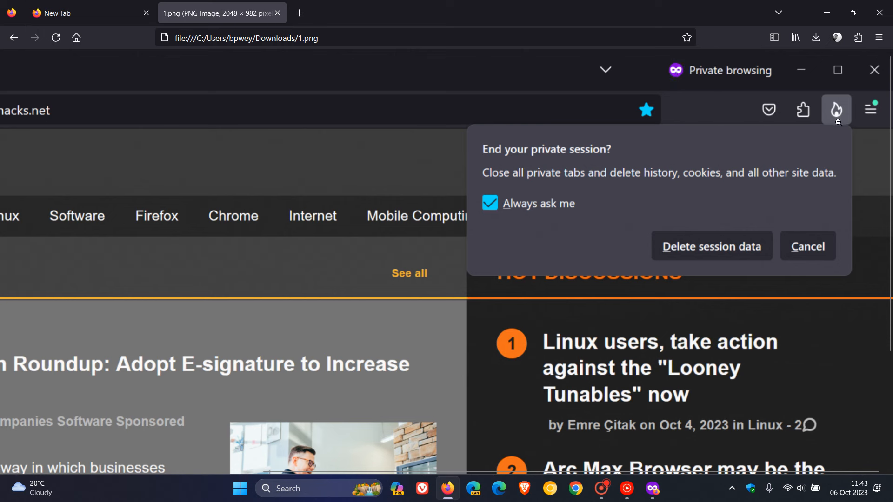
pyautogui.moveTo(685, 178)
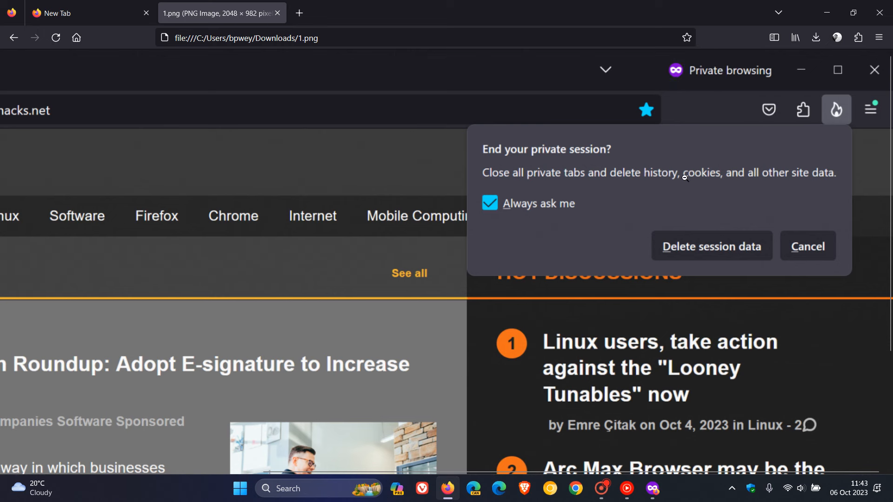
pyautogui.moveTo(545, 203)
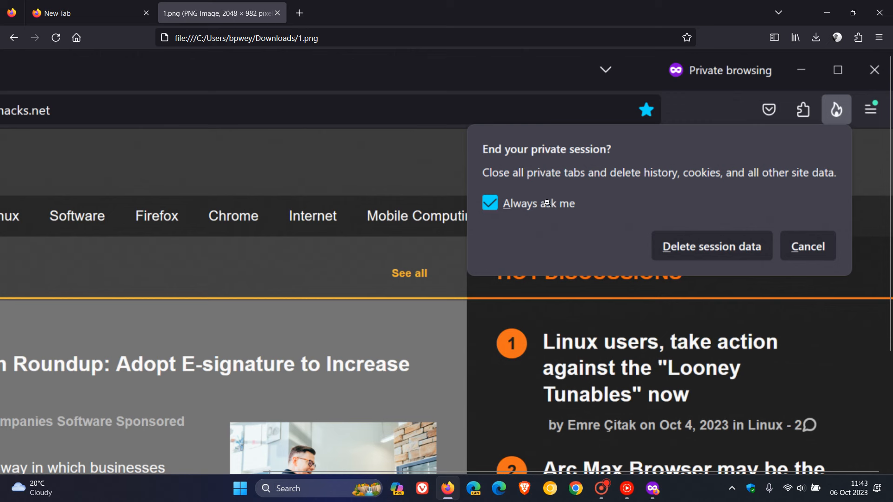
pyautogui.moveTo(623, 190)
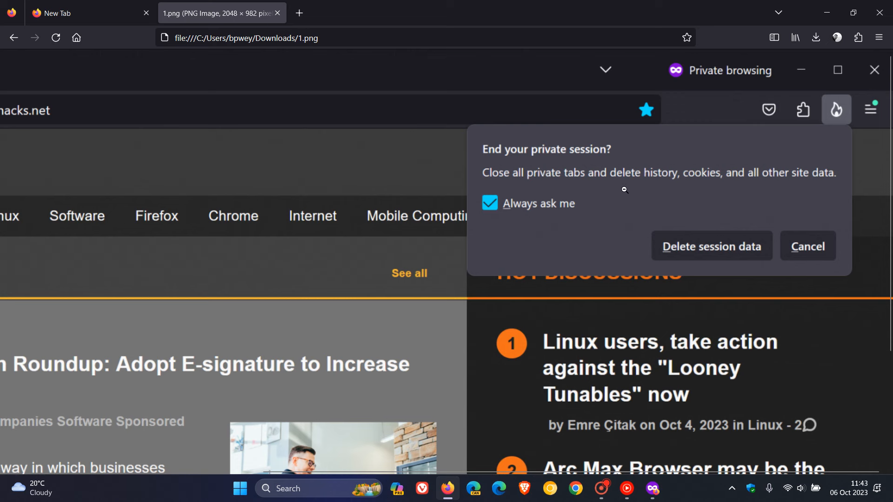
pyautogui.moveTo(744, 199)
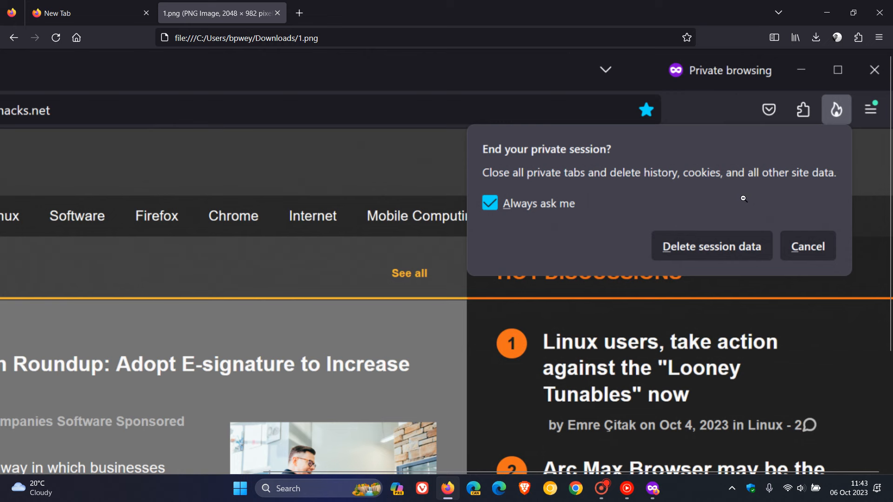
pyautogui.moveTo(526, 232)
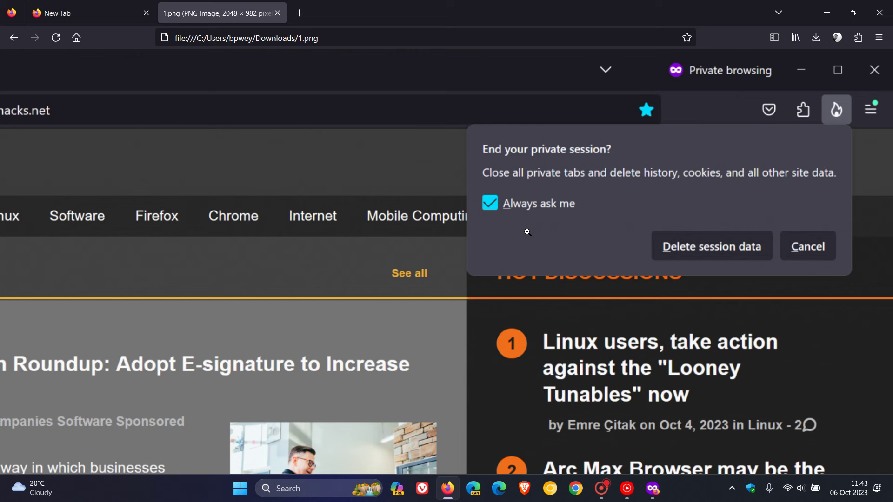
pyautogui.moveTo(581, 249)
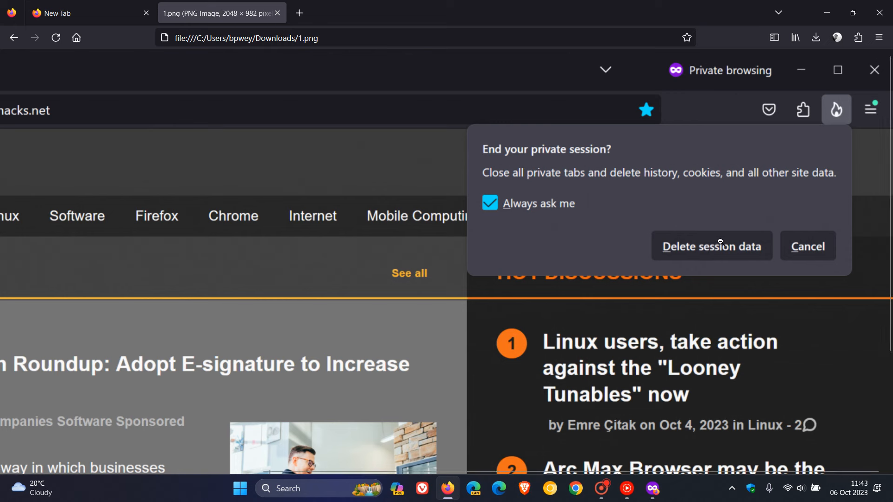
pyautogui.moveTo(804, 254)
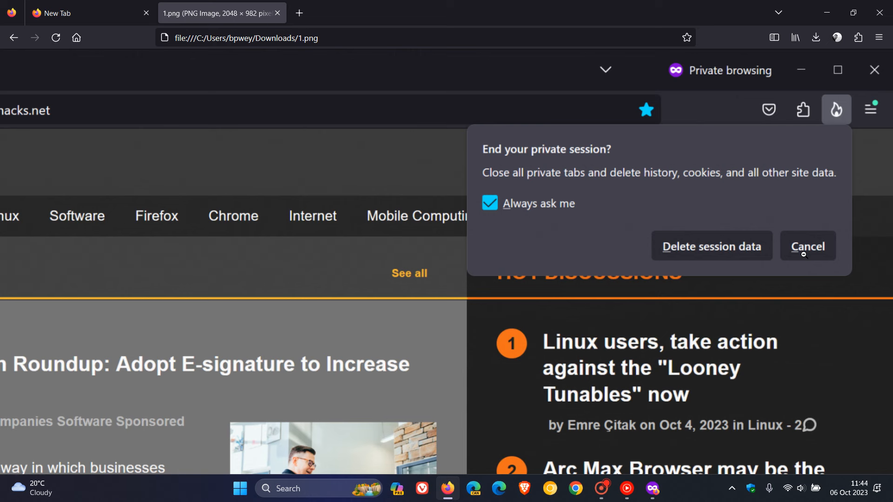
pyautogui.moveTo(768, 215)
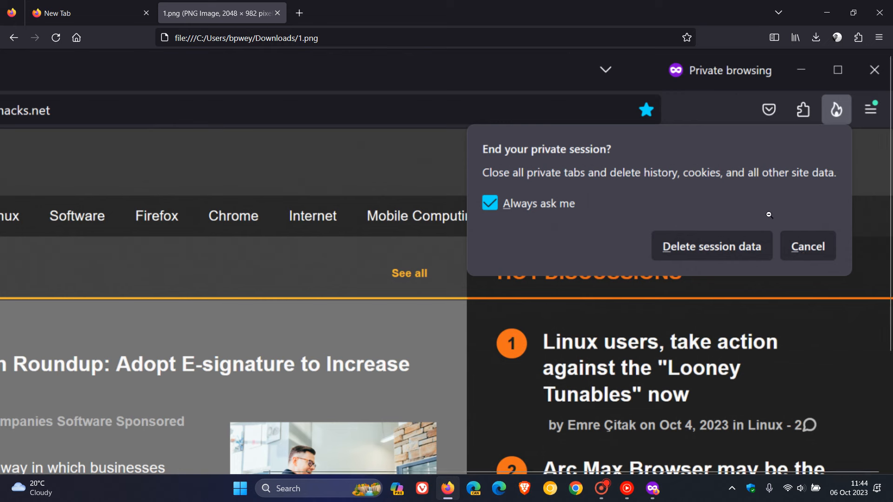
pyautogui.moveTo(770, 205)
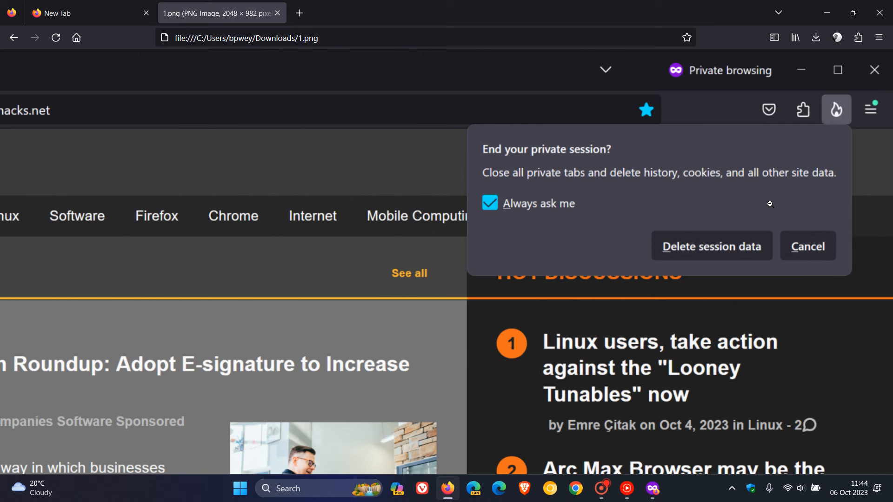
pyautogui.moveTo(758, 185)
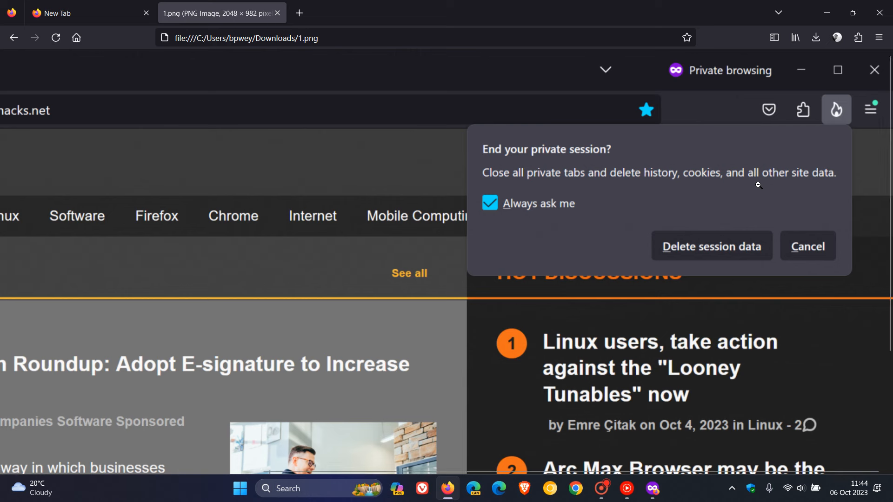
pyautogui.moveTo(770, 195)
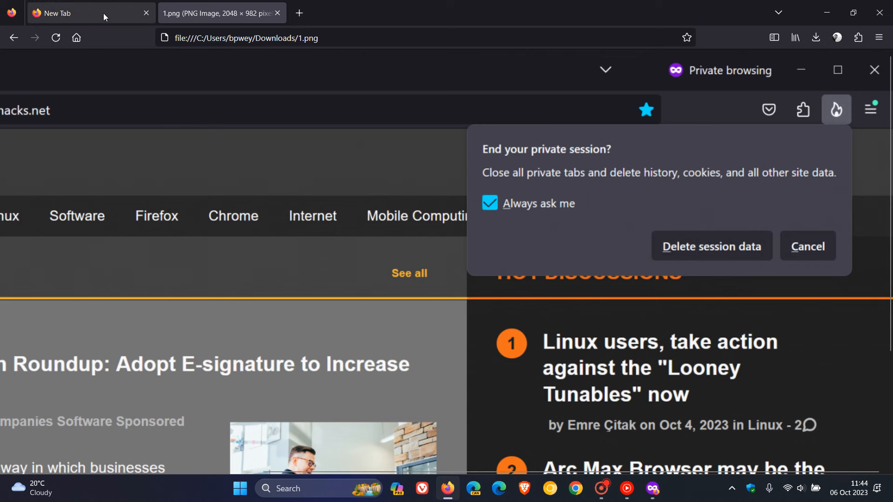
# Switch from the screenshot tab back to the private window's New Private Tab page.
pyautogui.click(711, 246)
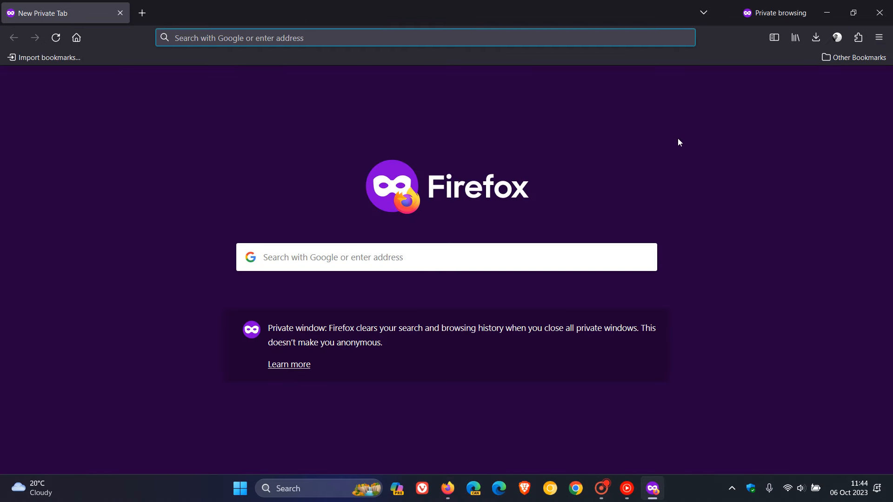
pyautogui.moveTo(670, 135)
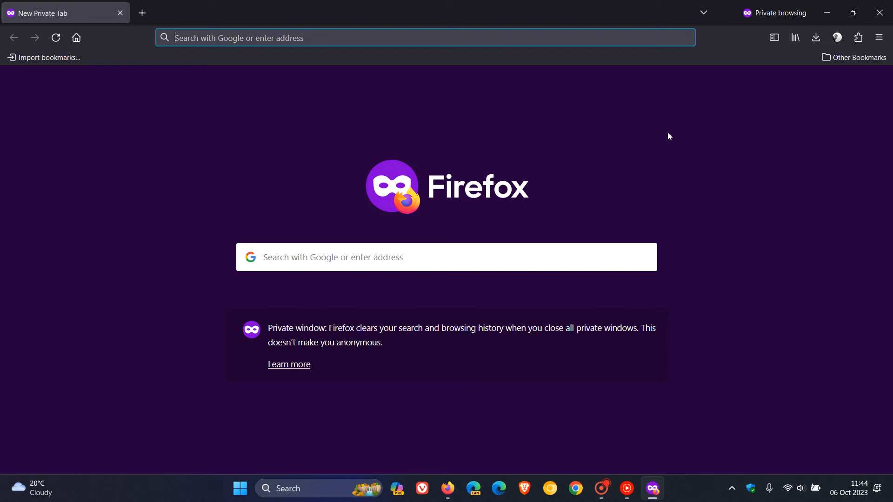
pyautogui.moveTo(652, 162)
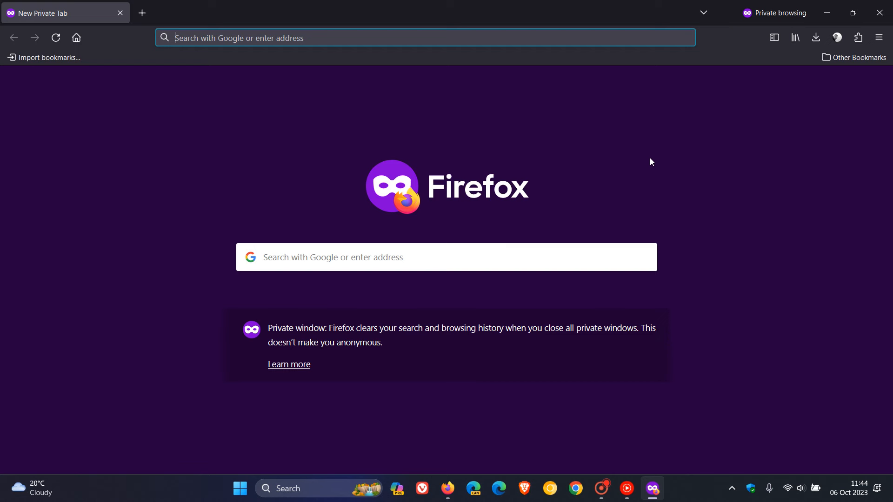
pyautogui.moveTo(662, 152)
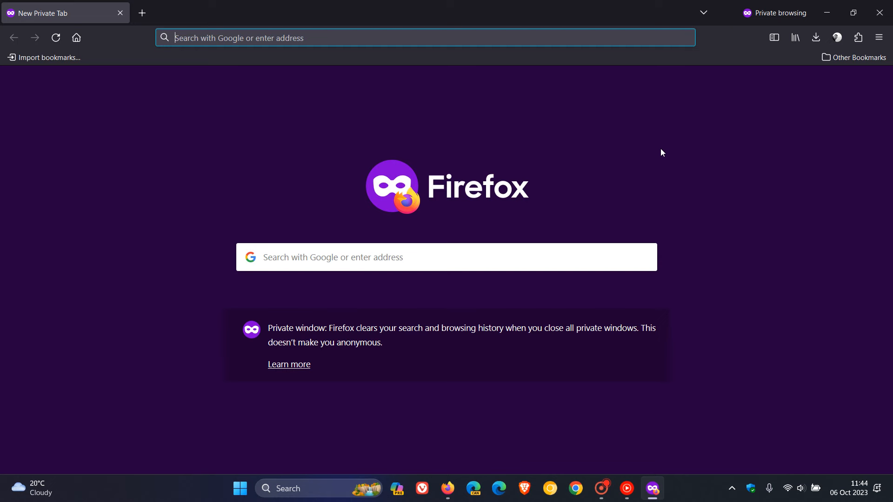